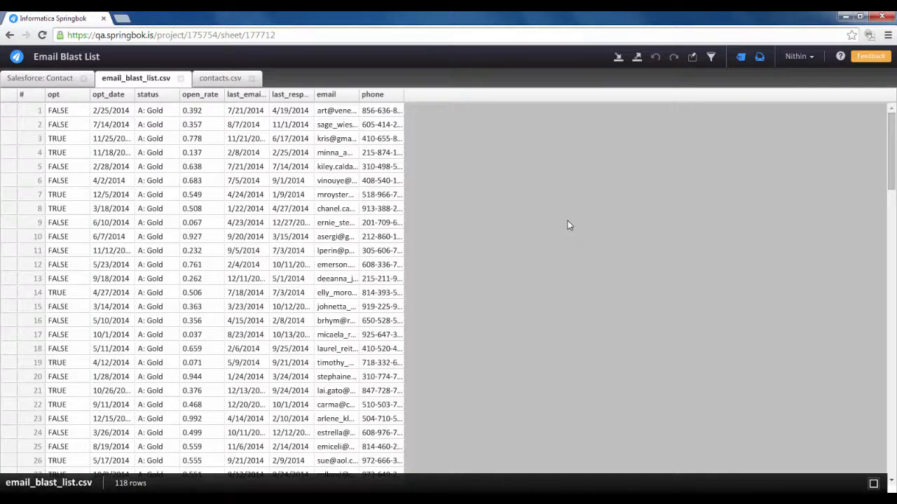
pyautogui.moveTo(535, 228)
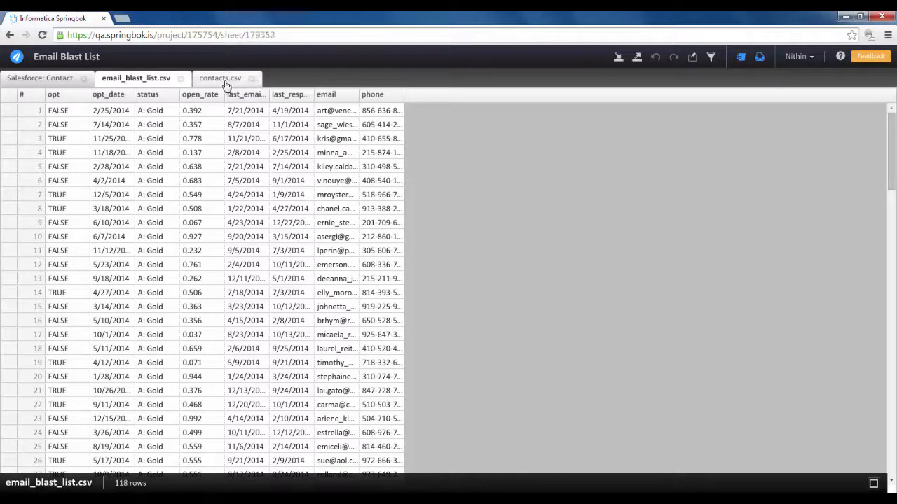
# From the contacts.csv sheet, choose email_blast_list.csv as the sheet to combine with
pyautogui.click(221, 78)
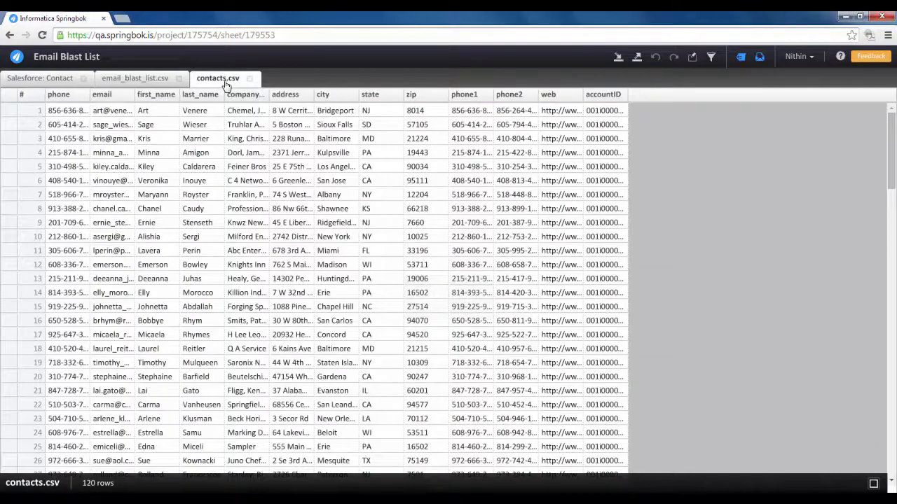
pyautogui.moveTo(701, 86)
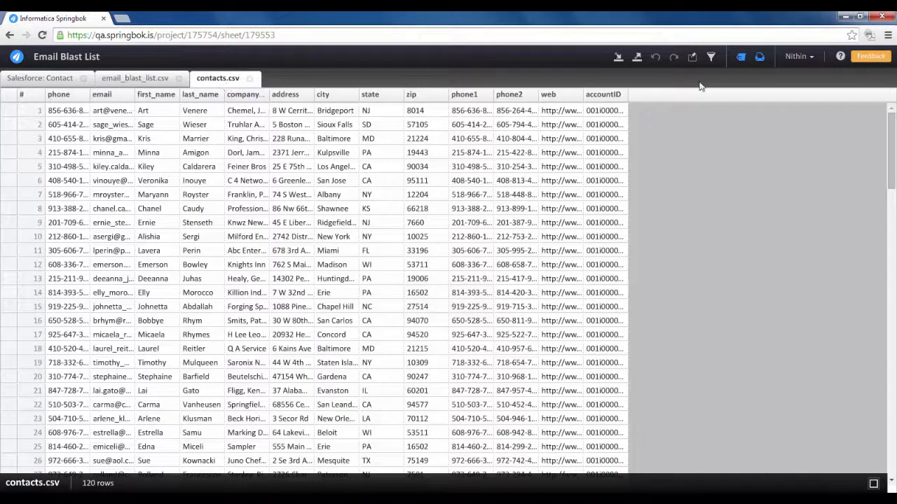
pyautogui.moveTo(692, 84)
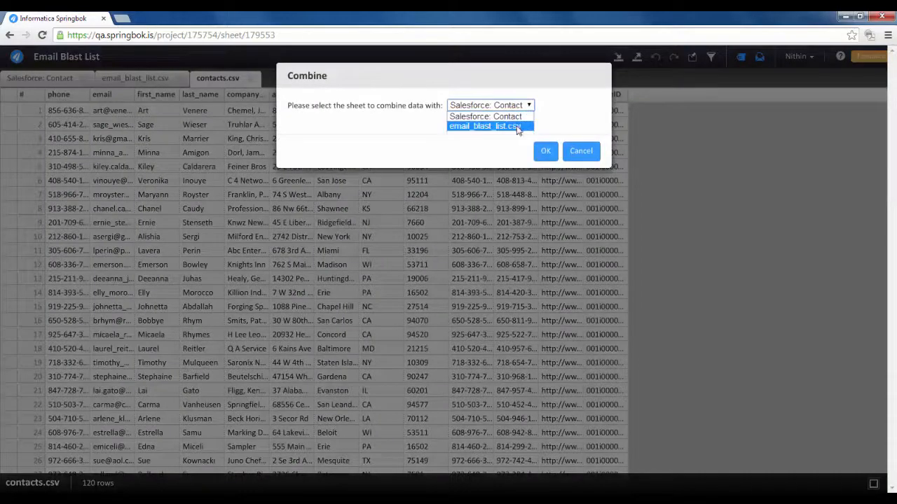
pyautogui.click(545, 152)
pyautogui.write('Email blast + Contacts')
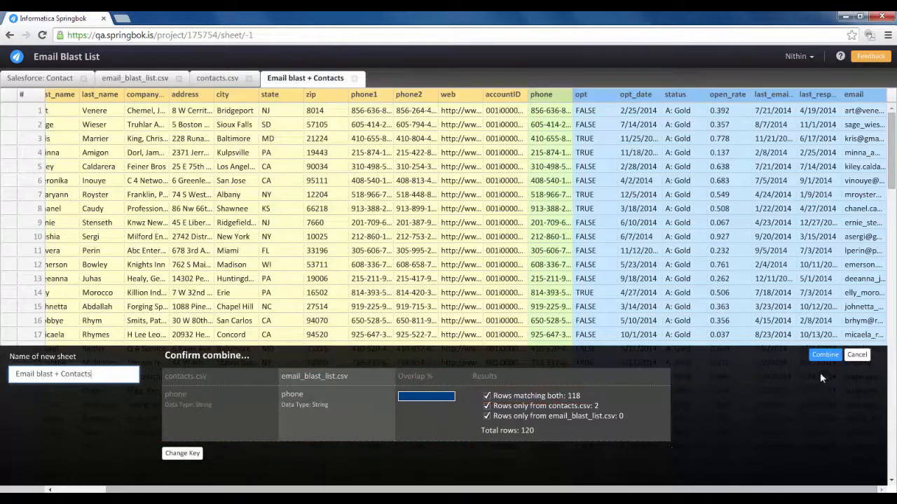
# Confirm the combine into a new 'Email blast + Contacts' sheet matched on phone, 120 rows
pyautogui.click(825, 355)
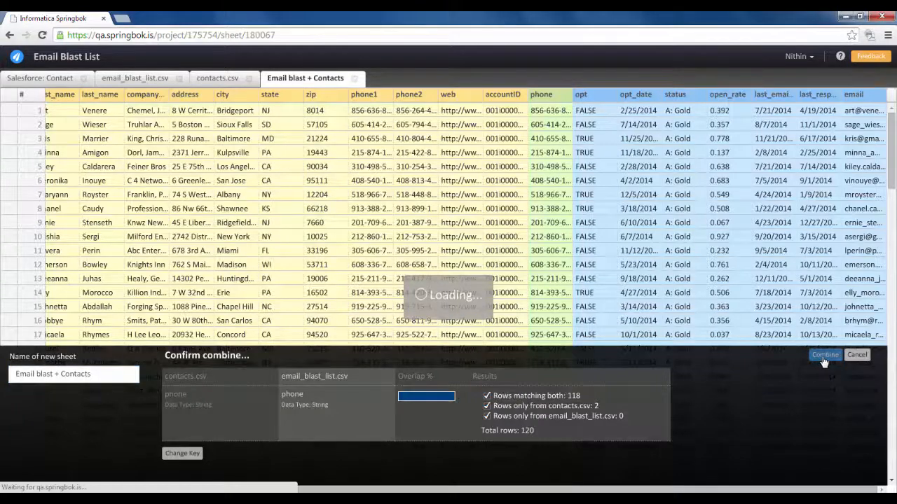
pyautogui.click(824, 354)
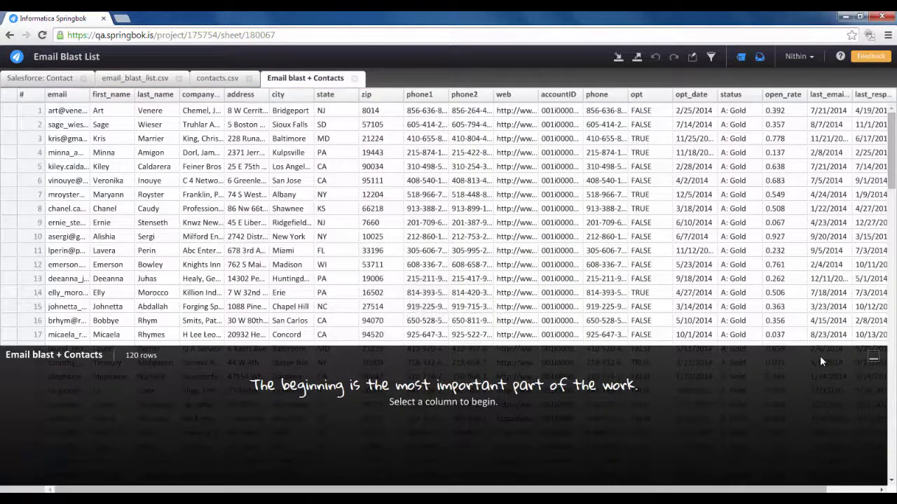